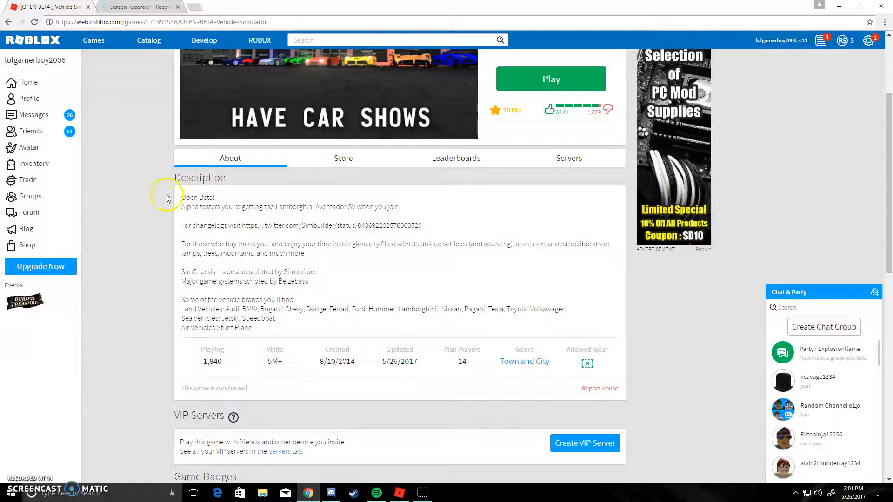
mouse_move(176, 196)
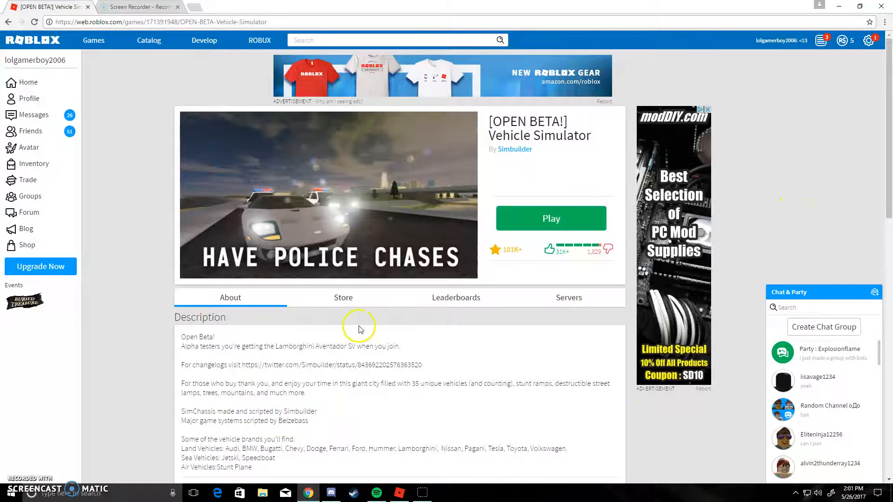
Step: Switch over to the running Vehicle Simulator game window
scroll(down, 3)
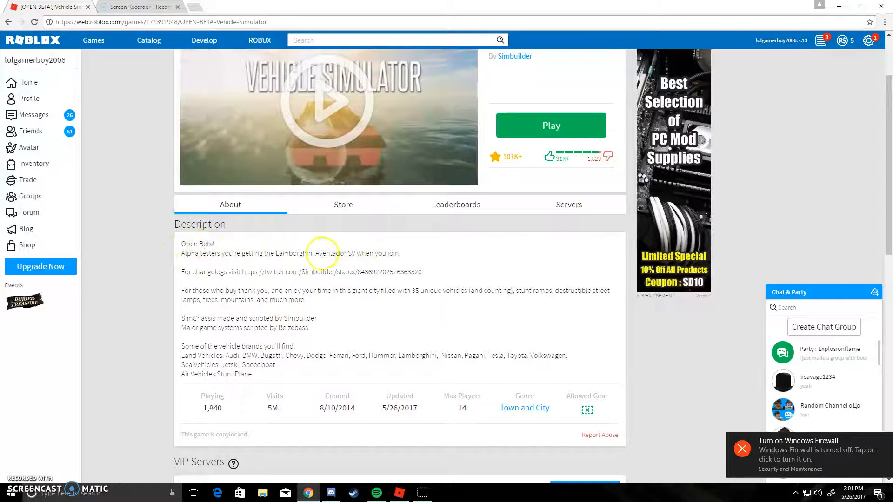
scroll(up, 3)
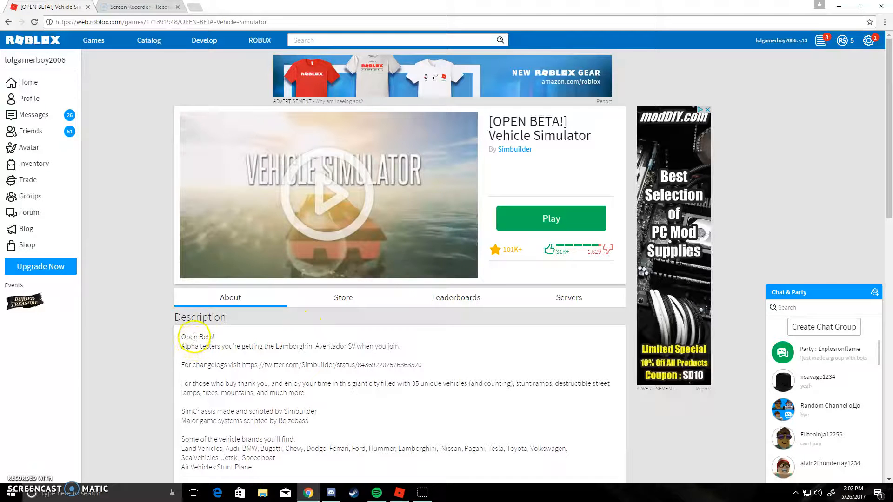
scroll(down, 3)
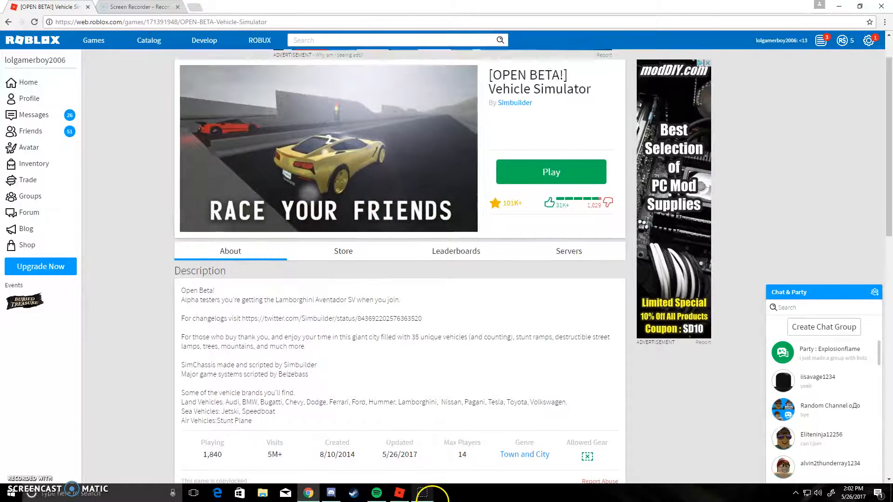
click(550, 171)
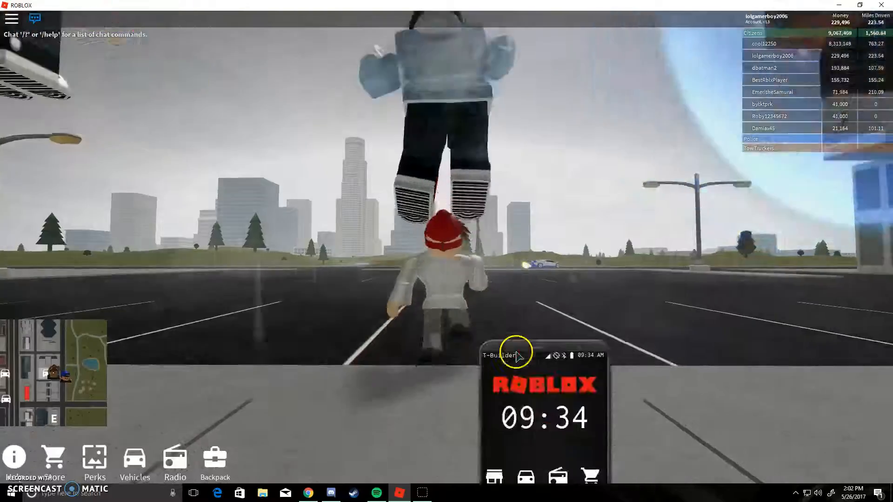
Step: Spawn the white Lamborghini from My Vehicles and drive it along the city roads
click(526, 477)
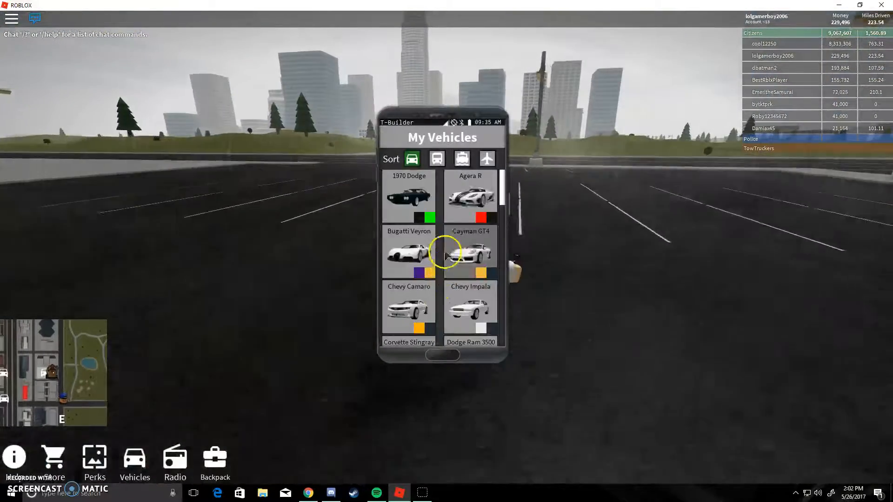
scroll(down, 3)
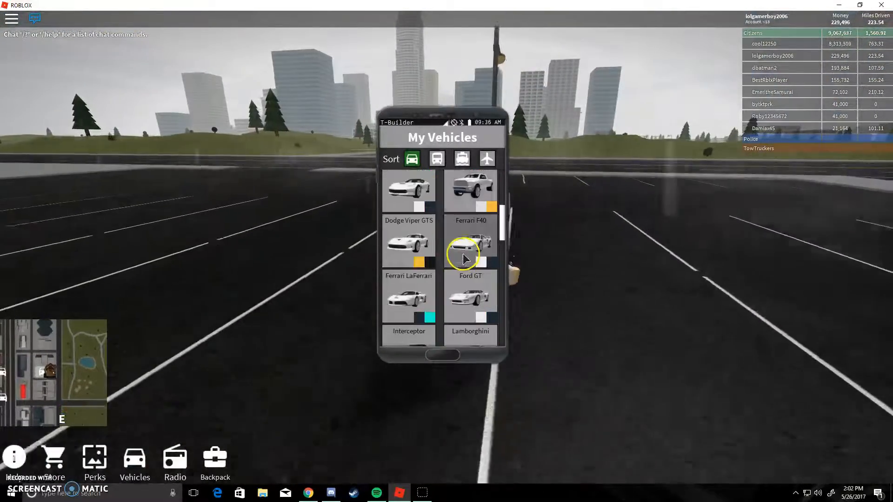
scroll(down, 3)
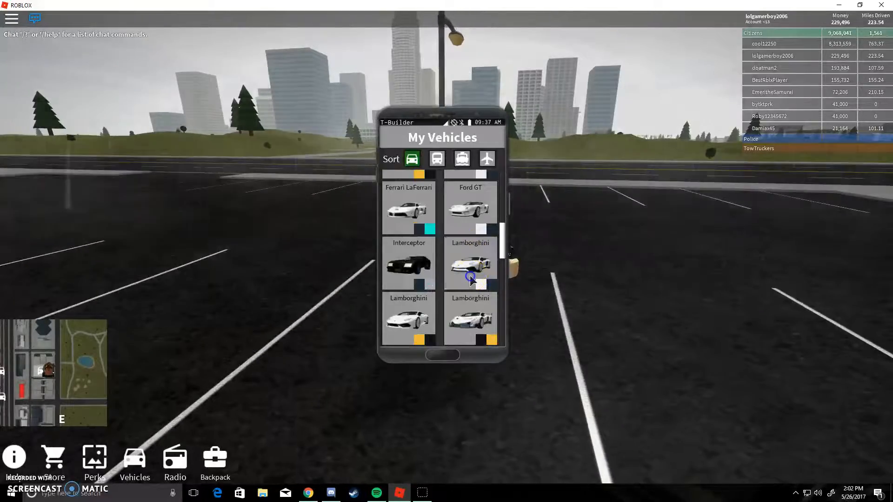
click(470, 263)
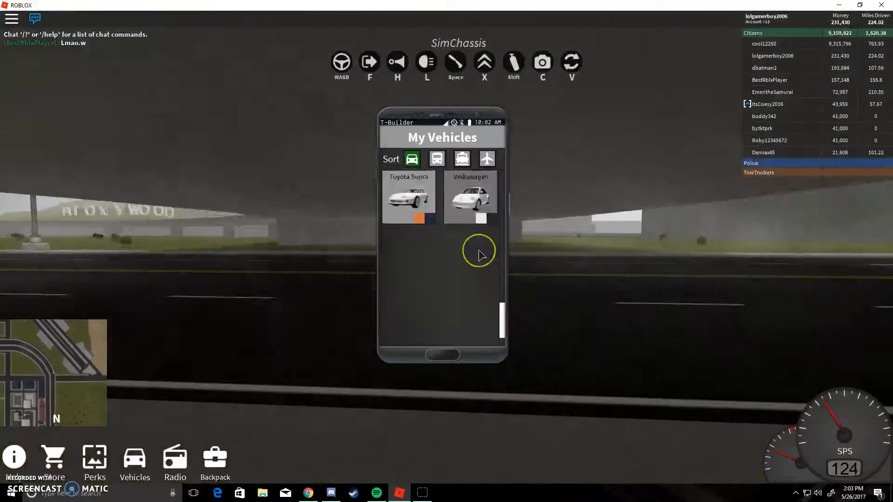
scroll(down, 3)
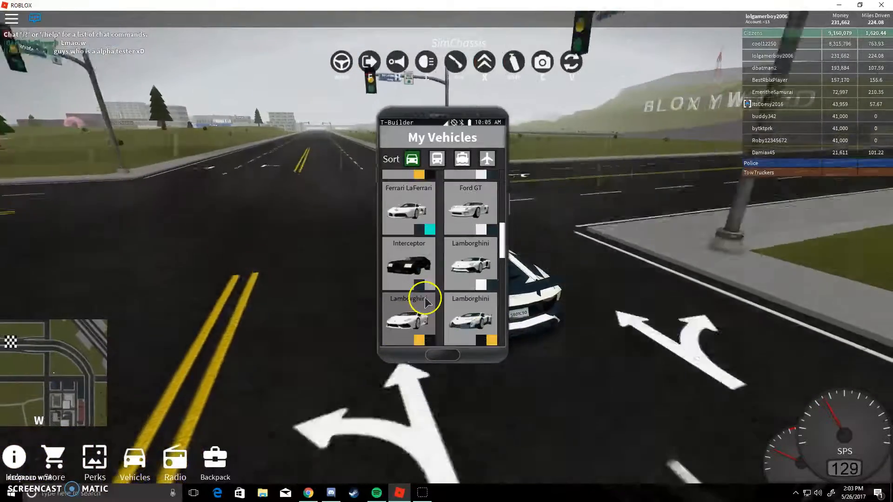
Step: Park the white Lamborghini inside the SimShop garage with Appearance and Modifications available
click(409, 314)
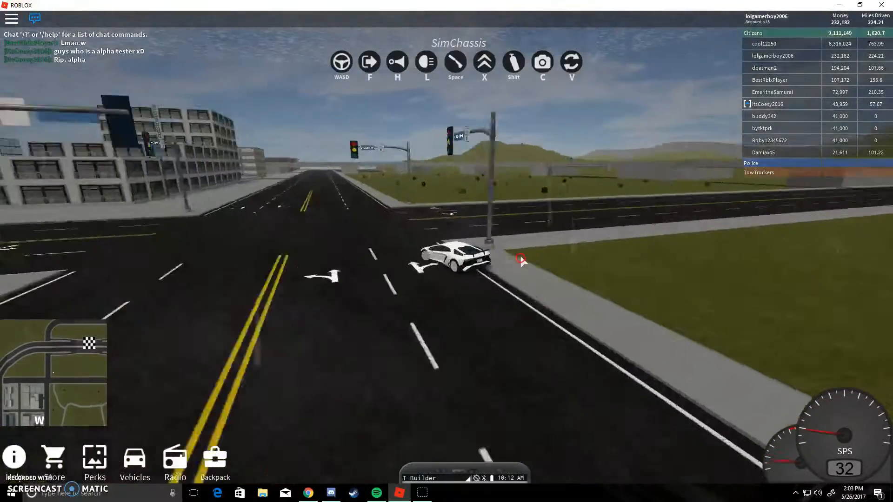
key(Escape)
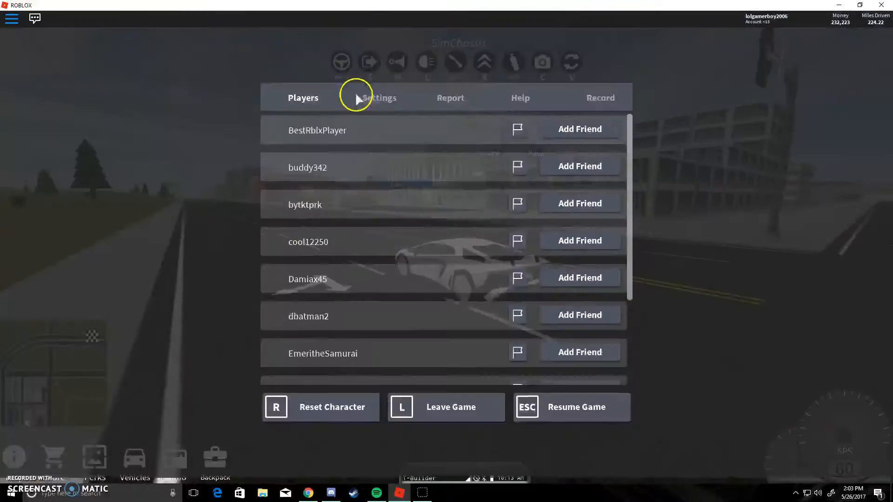
click(379, 97)
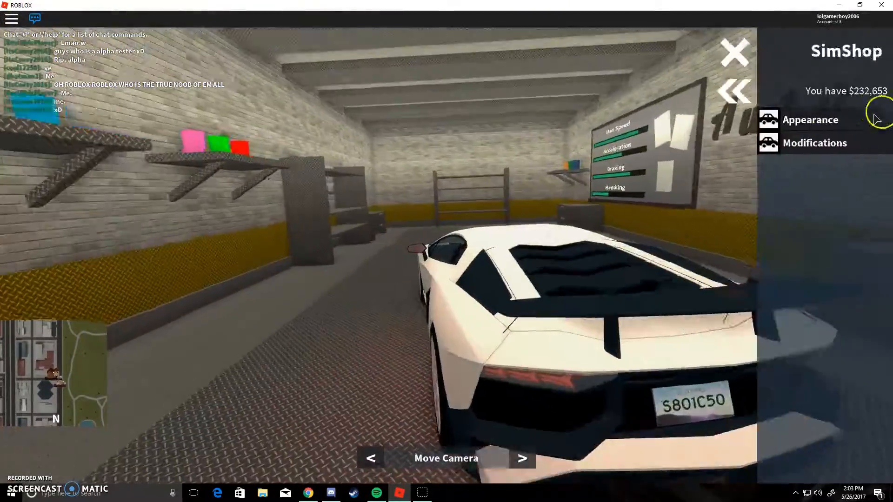
Step: Paint the Lamborghini's primary colour Really black from the Appearance options
click(810, 120)
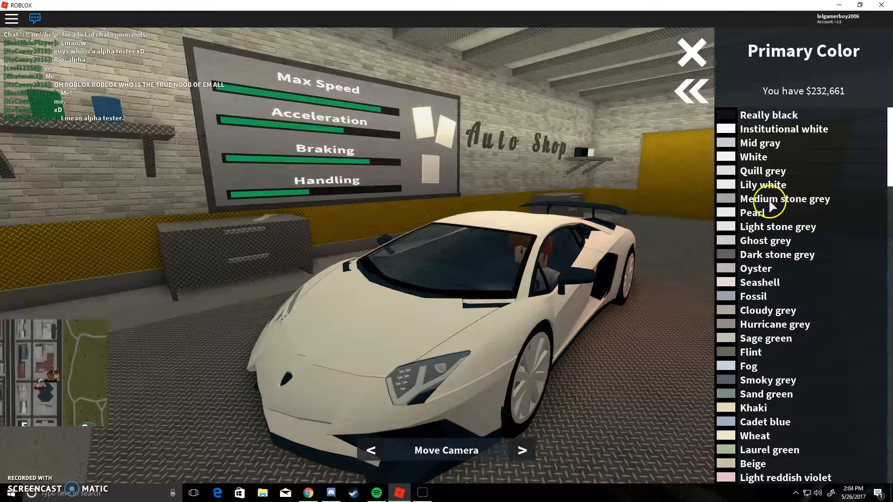
scroll(down, 3)
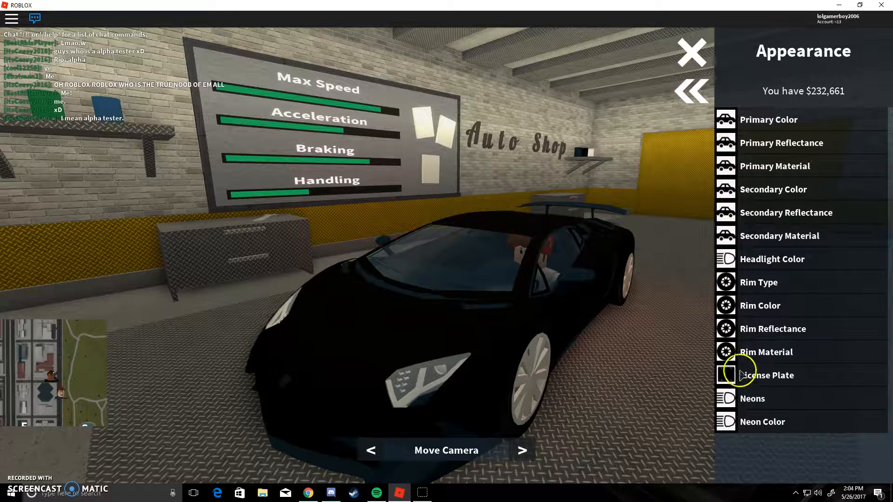
Step: Apply a WOLF vanity license plate for $5,000 and return to the appearance options
click(766, 374)
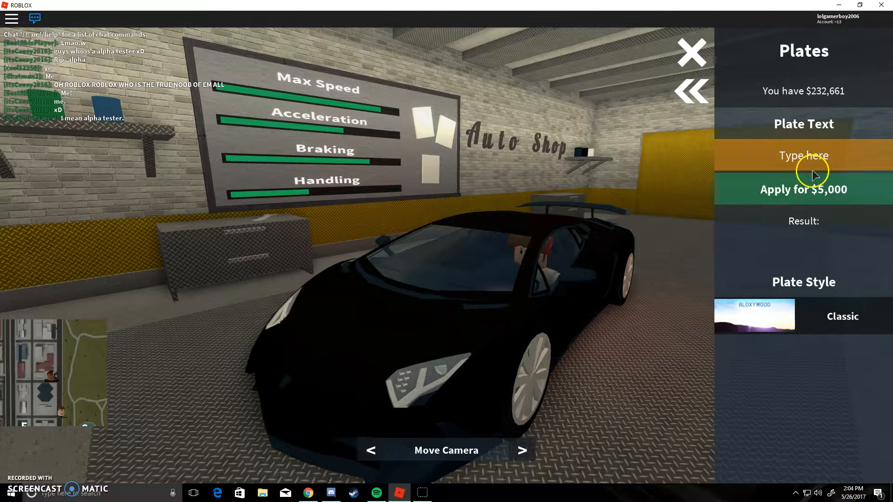
text(G)
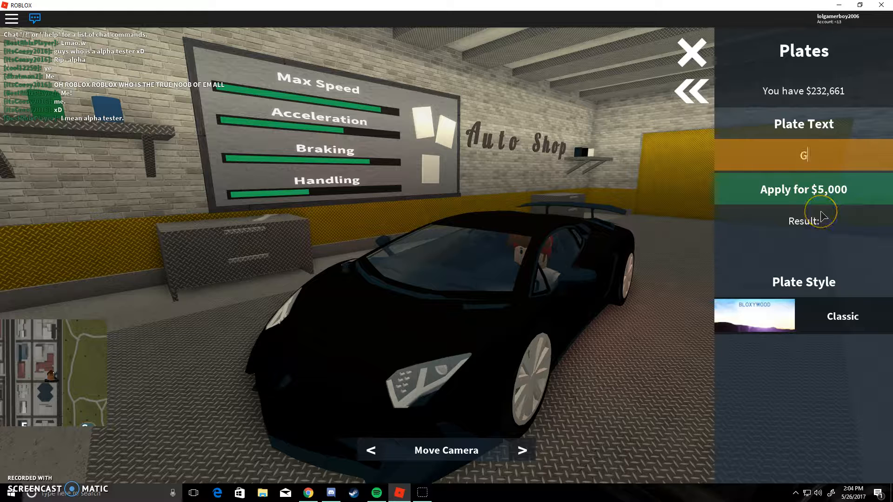
text(AME)
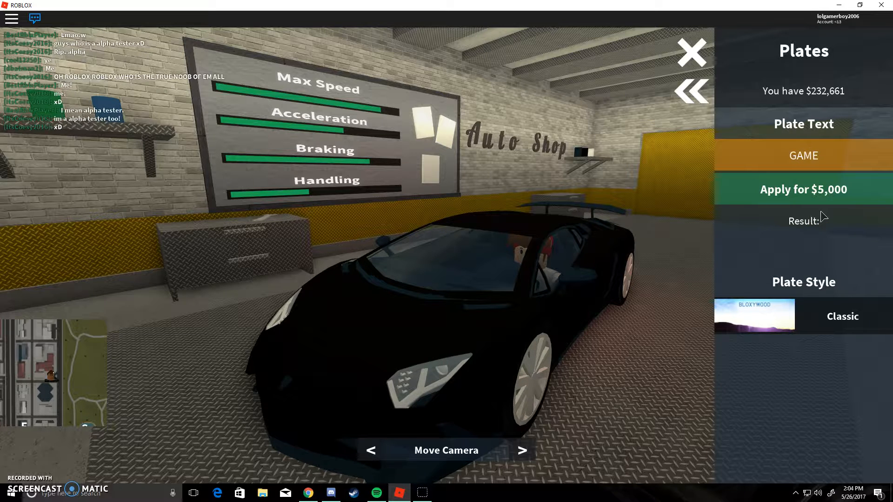
click(803, 156)
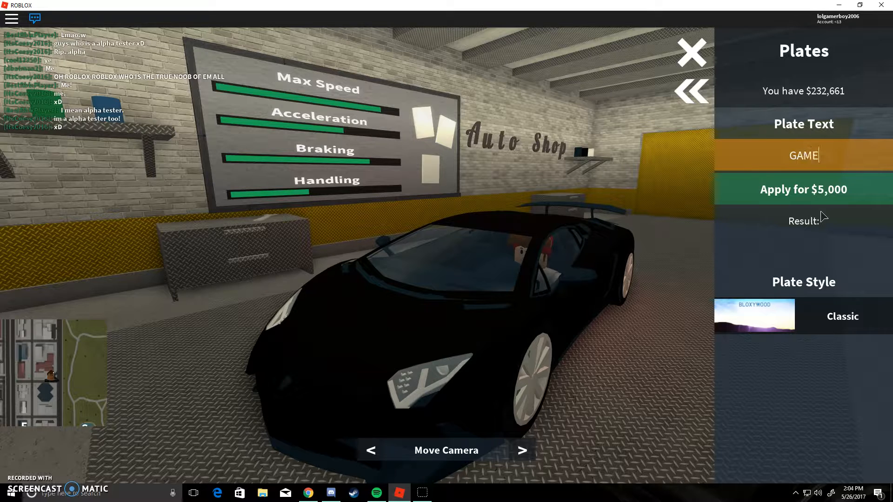
text(WOLF)
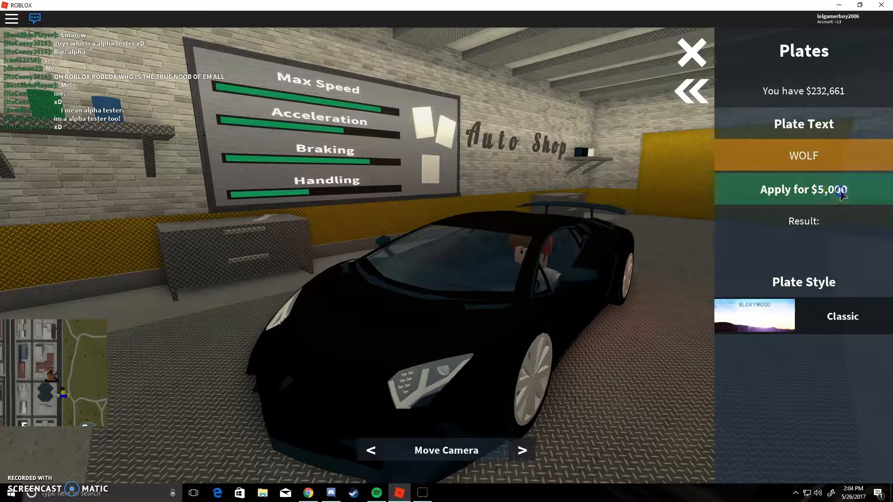
click(802, 188)
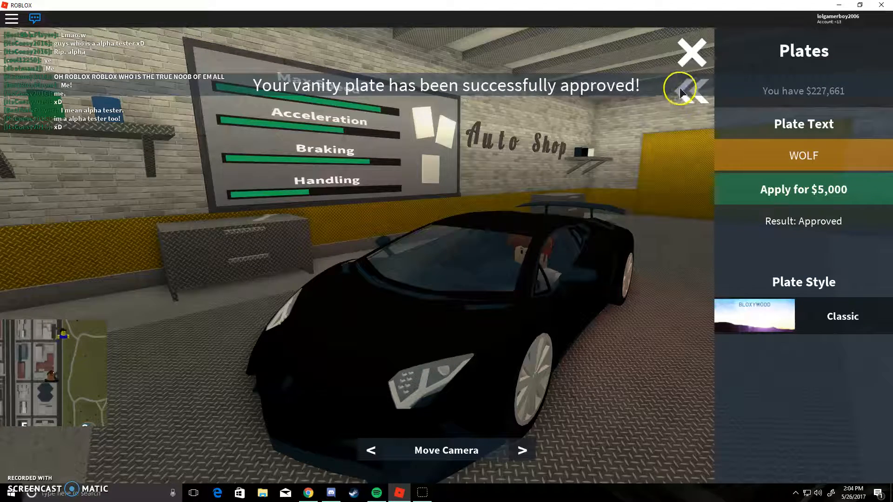
click(691, 91)
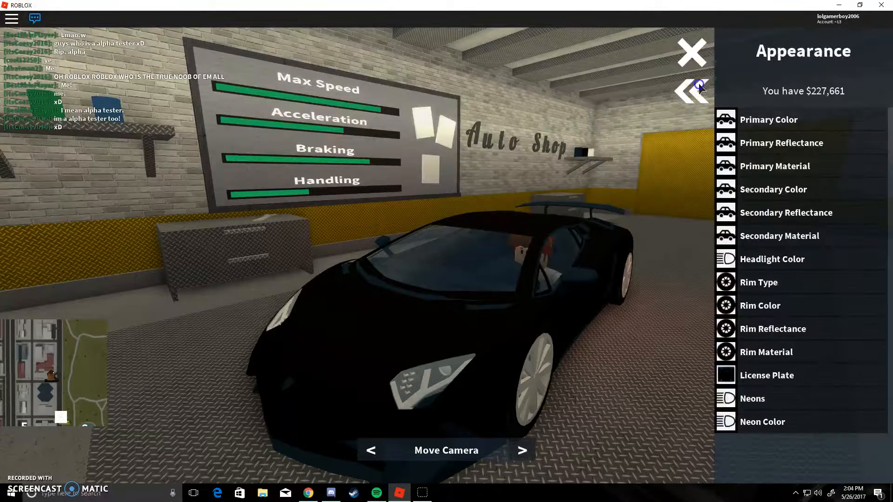
Step: Try a shinier primary reflectance, then keep it low around 0.1 and go back
click(781, 144)
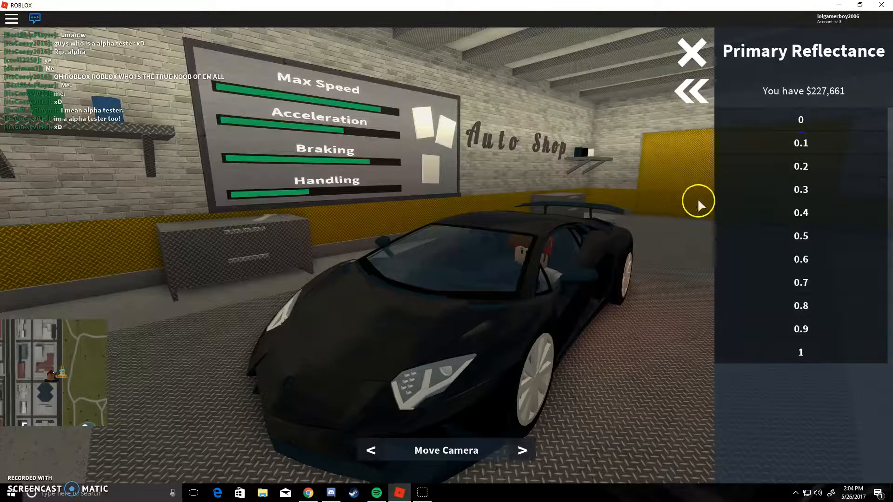
click(800, 352)
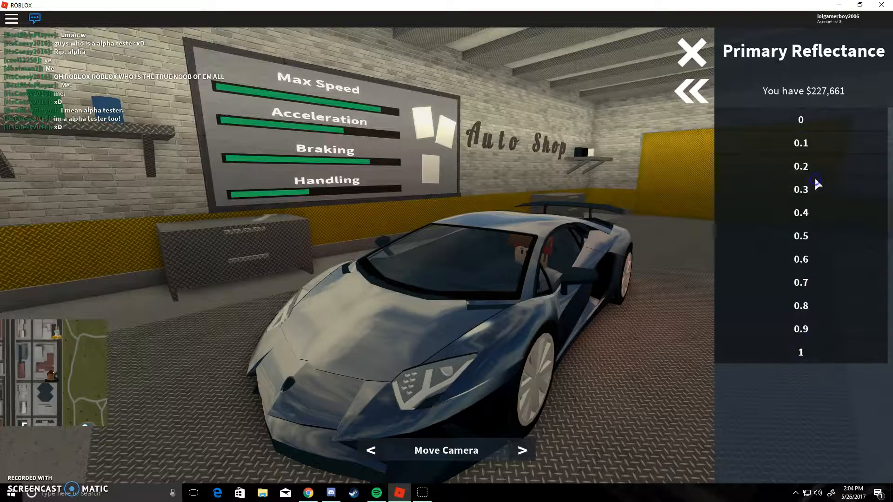
click(801, 120)
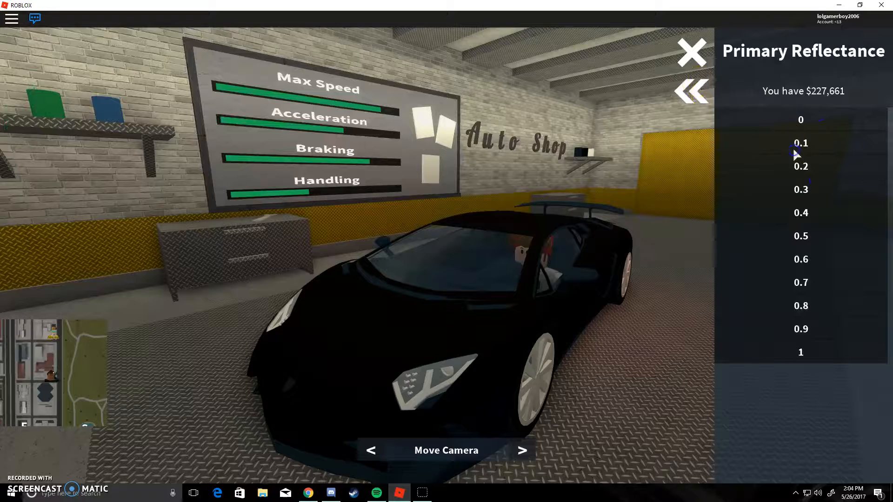
click(691, 91)
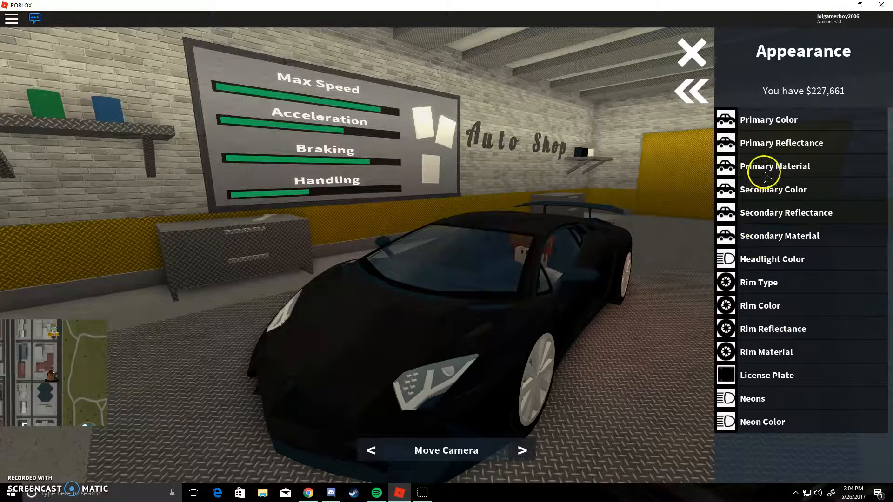
Step: Set the primary material to Carbon Fiber and return to the appearance options
click(775, 165)
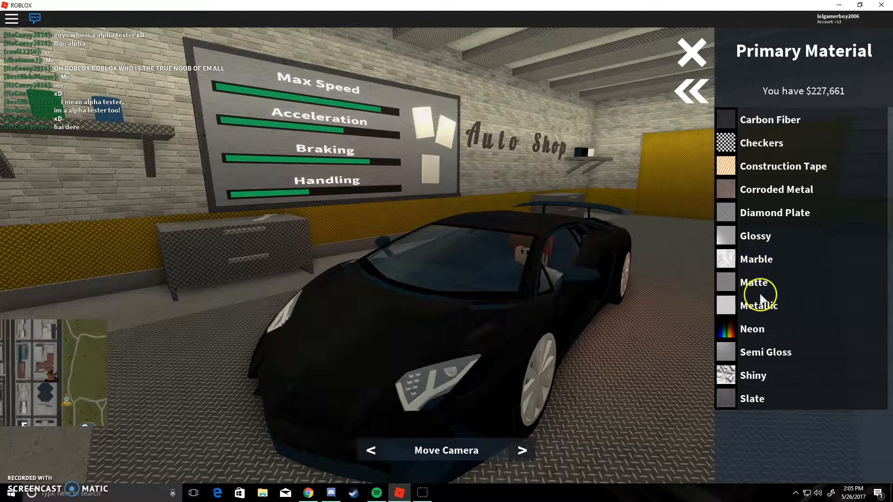
mouse_move(746, 156)
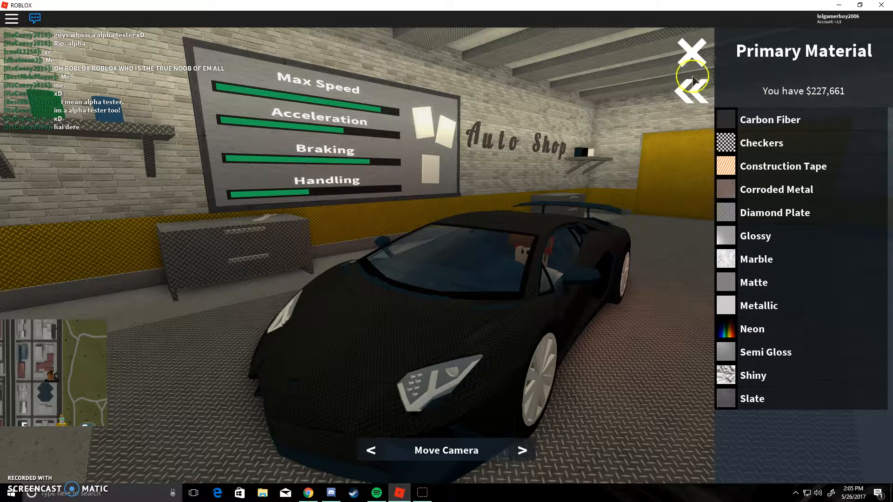
click(691, 91)
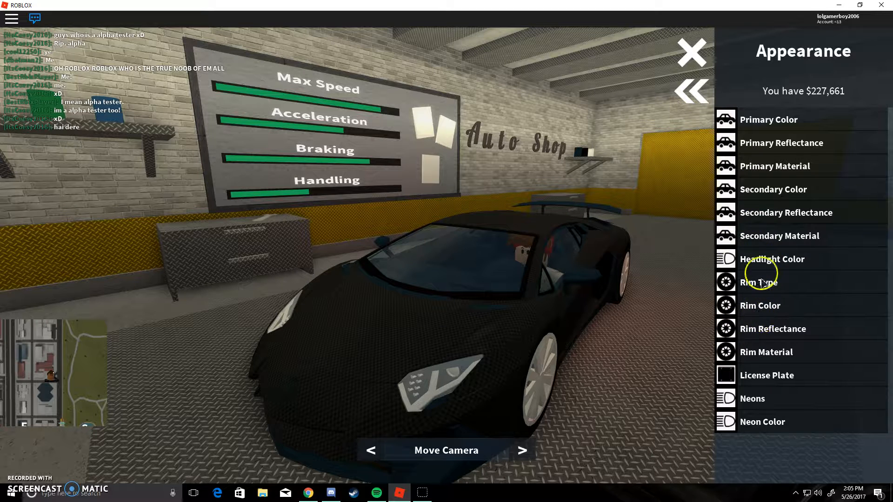
Step: Pick a new rim style for the wheels and move on to the rim colour choices
click(759, 282)
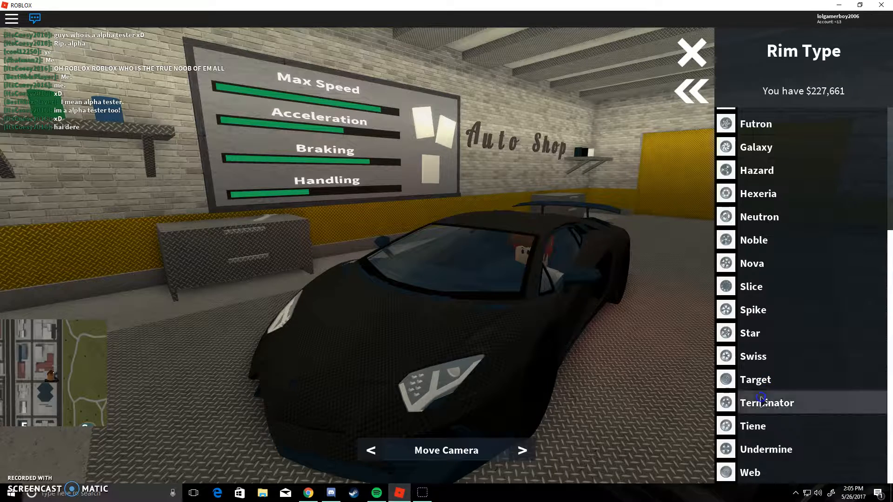
click(767, 402)
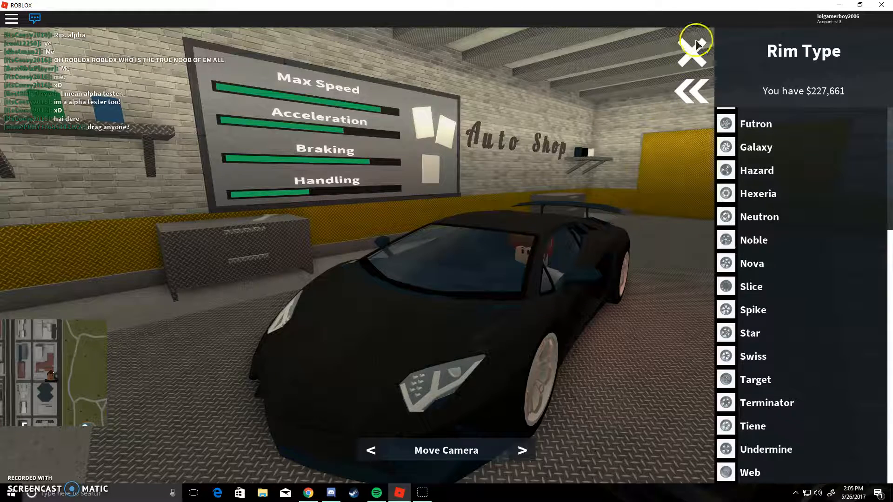
click(692, 91)
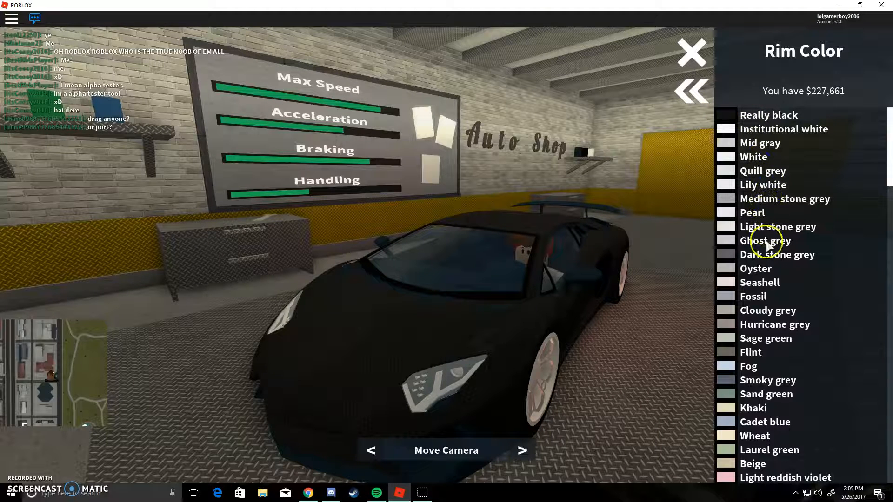
Step: Back out of the appearance options to the SimShop main menu and close the garage
click(691, 92)
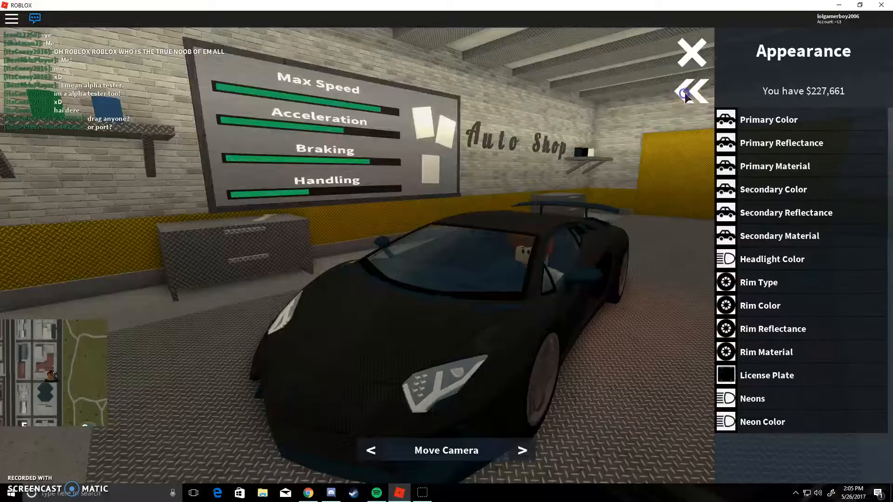
click(691, 92)
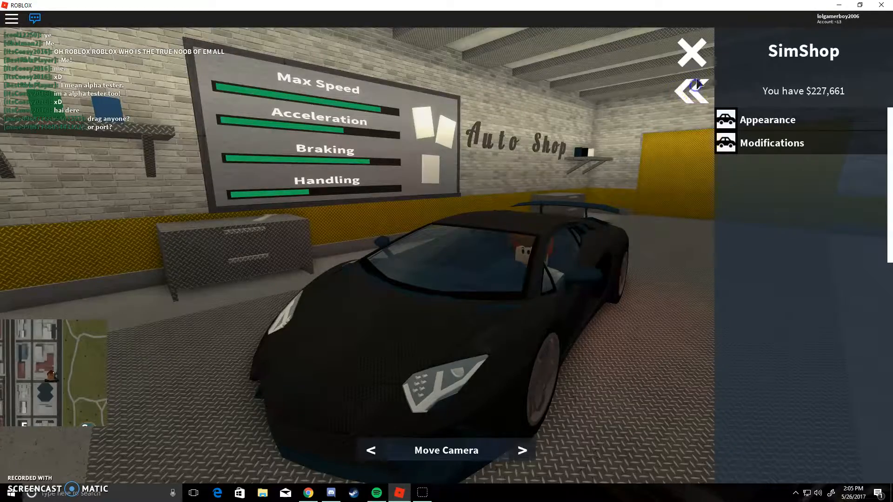
click(691, 52)
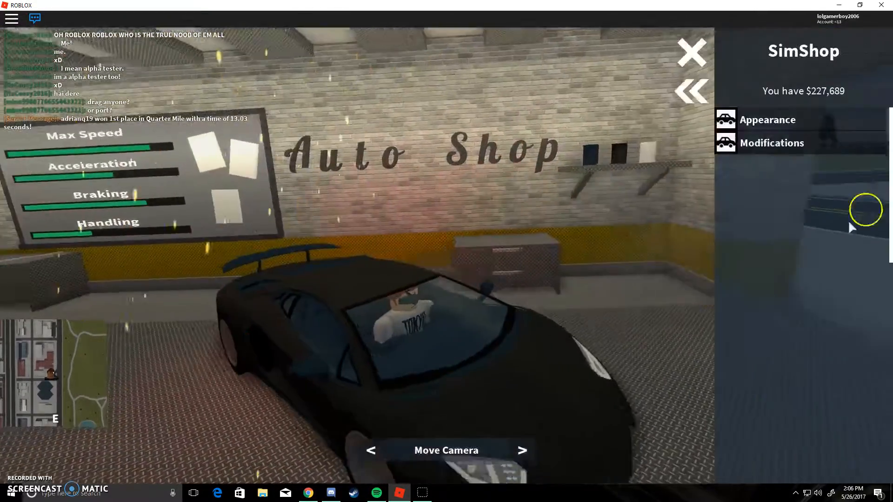
click(691, 53)
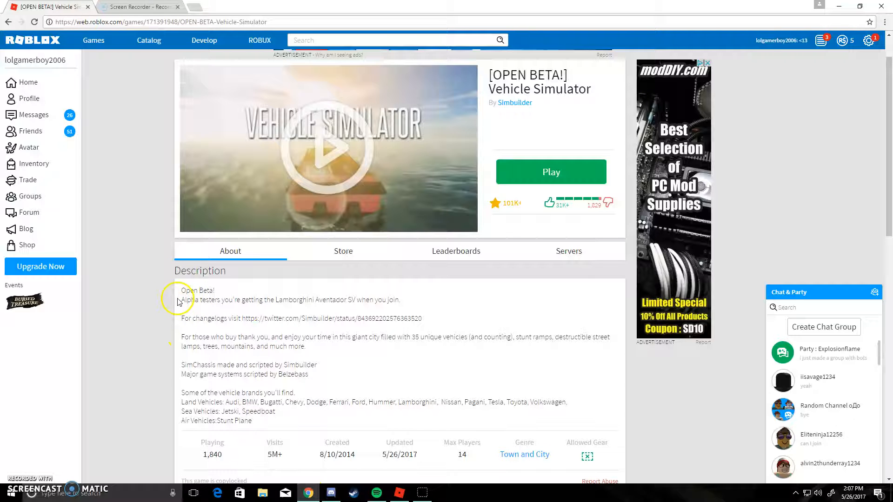
mouse_move(304, 306)
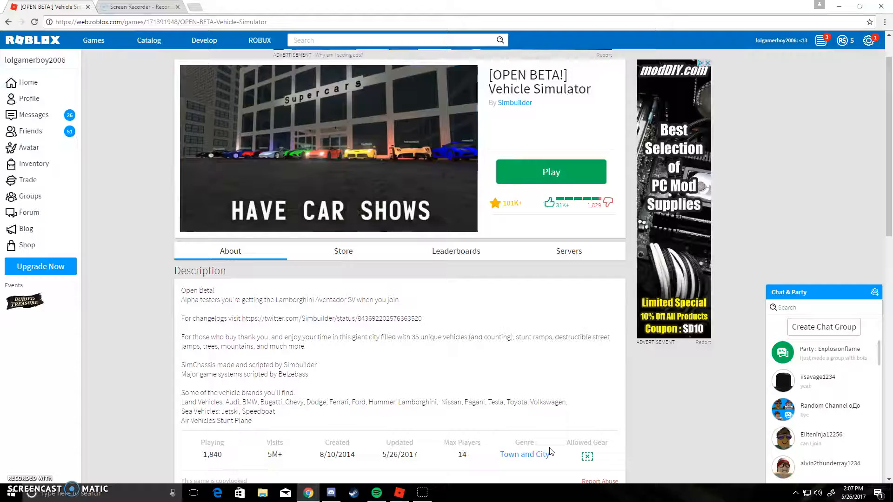
Step: Return to the Vehicle Simulator game from the Roblox web page
click(550, 171)
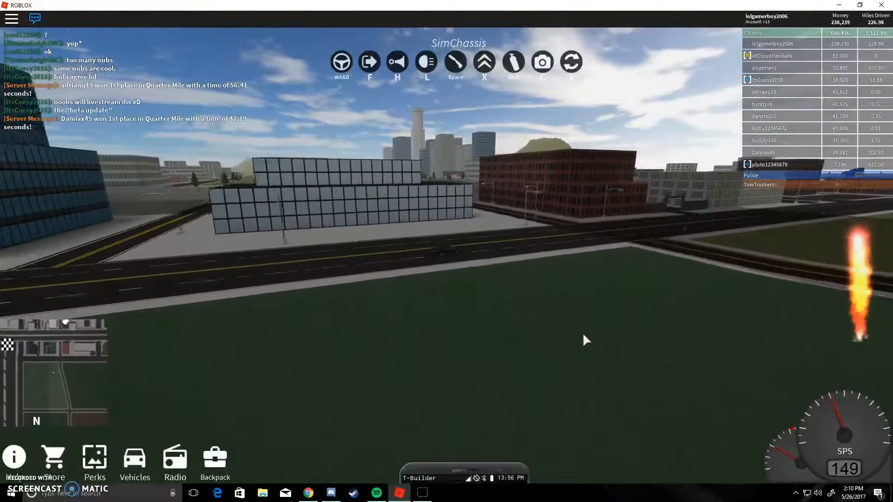
click(583, 336)
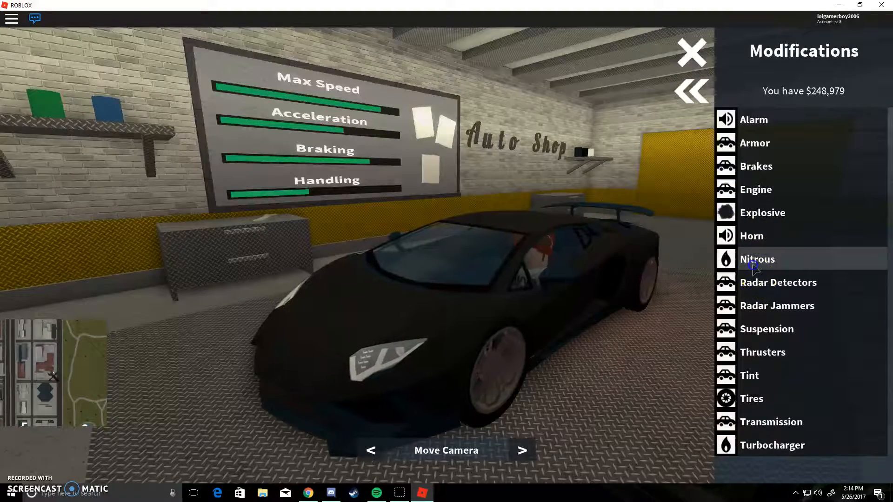
Step: Exit the Modifications shop and resume driving outside the Auto Shop
click(757, 259)
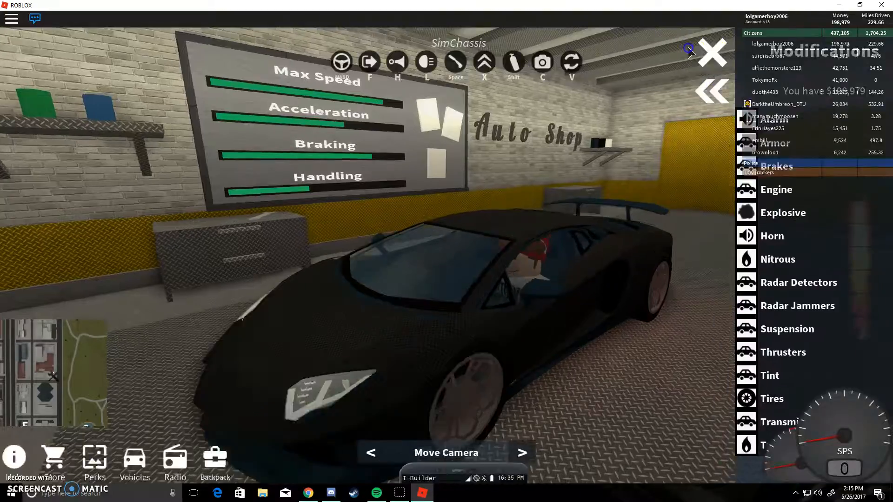
click(711, 52)
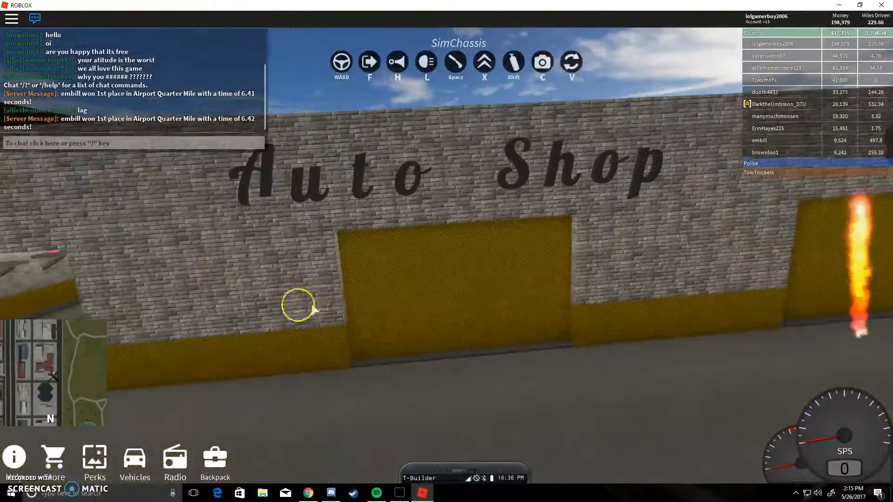